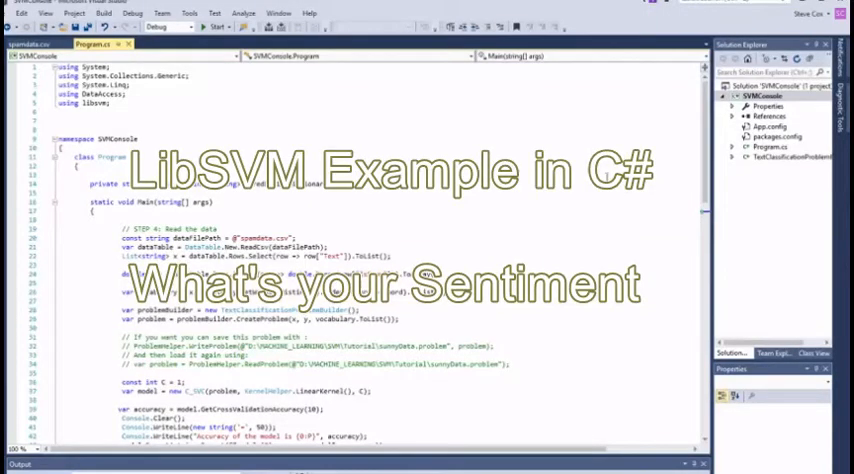
pyautogui.moveTo(469, 217)
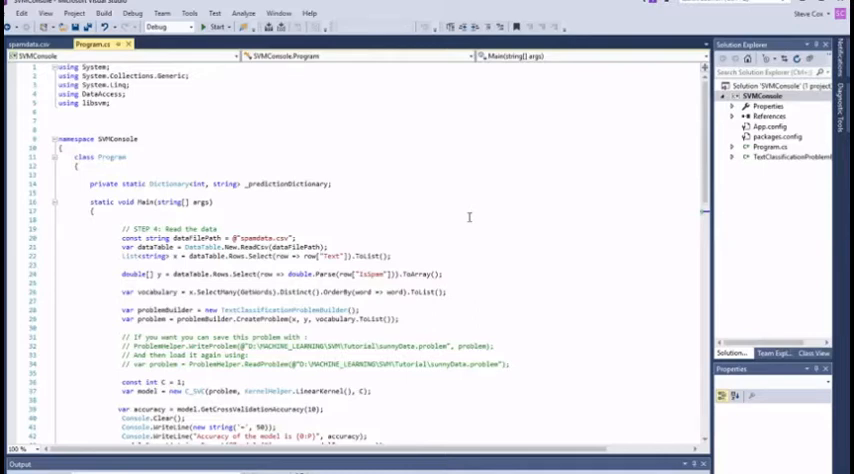
pyautogui.moveTo(652, 257)
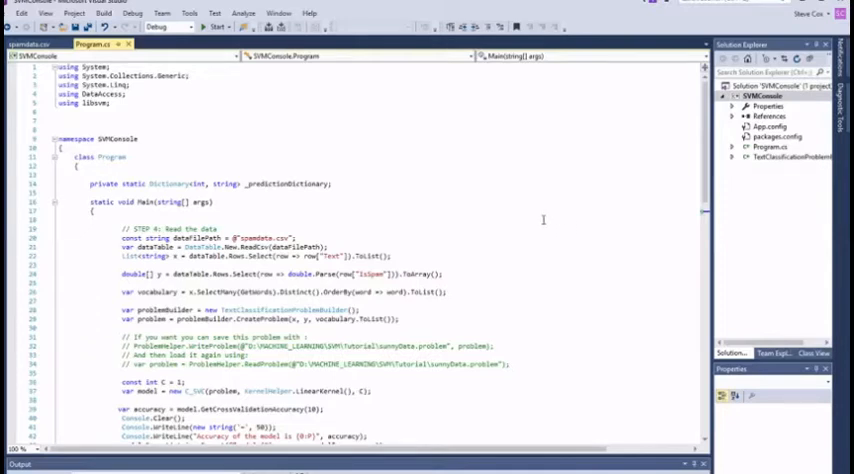
pyautogui.moveTo(572, 243)
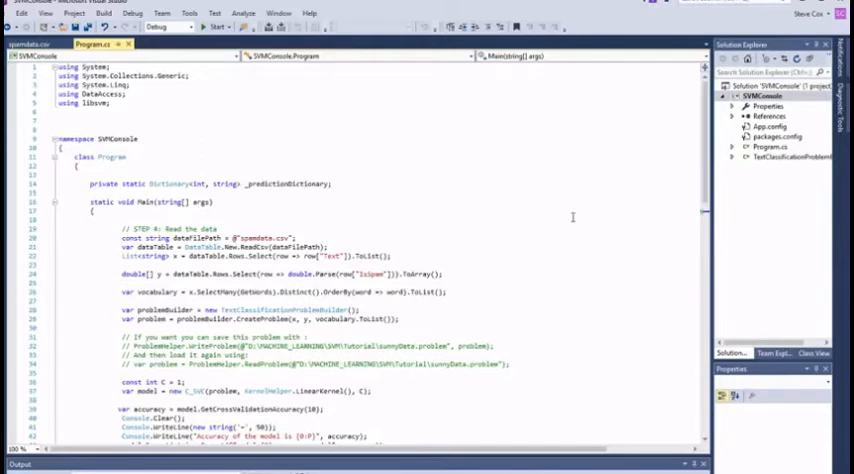
pyautogui.moveTo(569, 218)
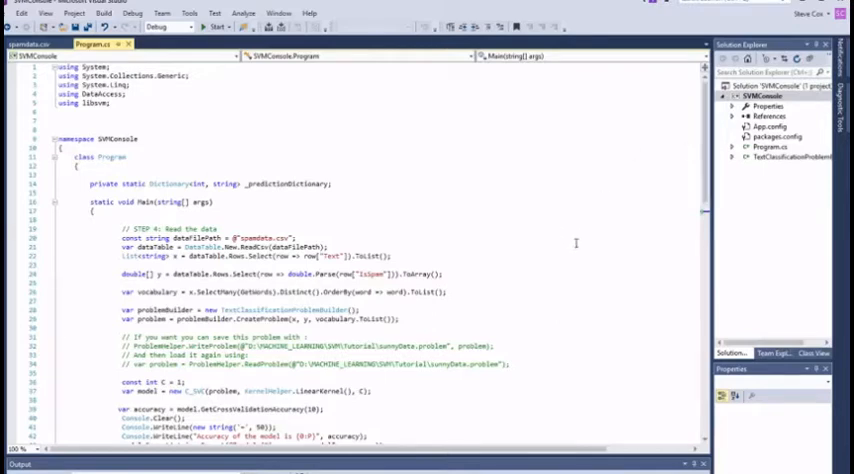
pyautogui.moveTo(490, 233)
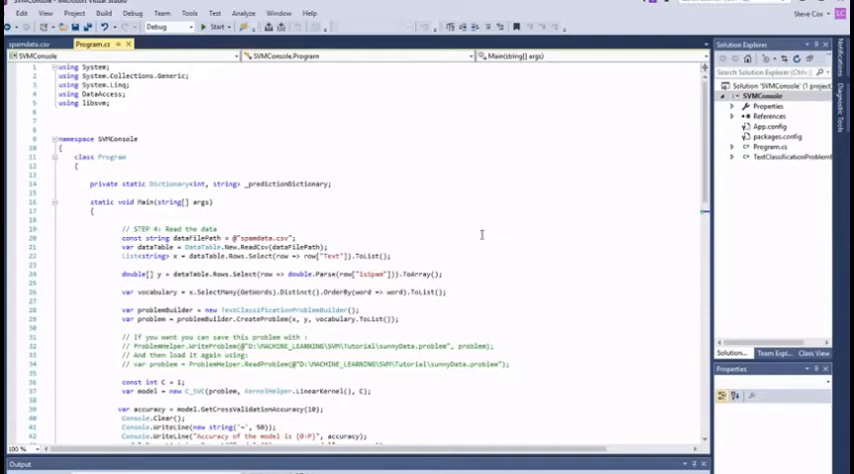
pyautogui.moveTo(468, 233)
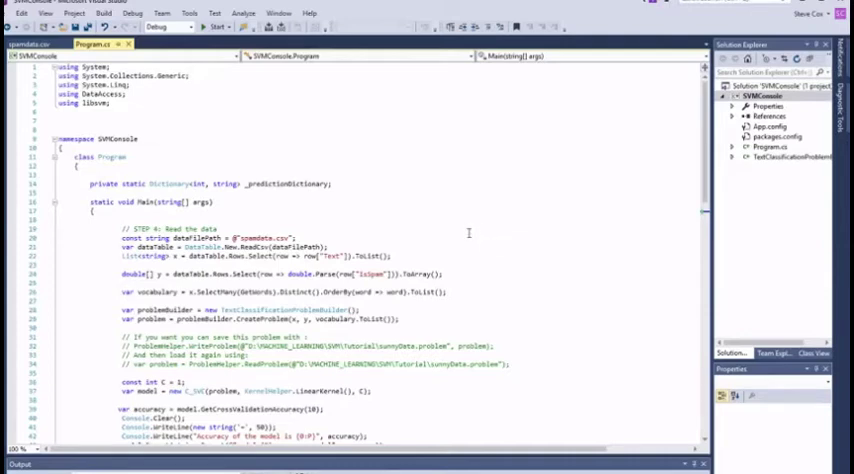
pyautogui.moveTo(474, 236)
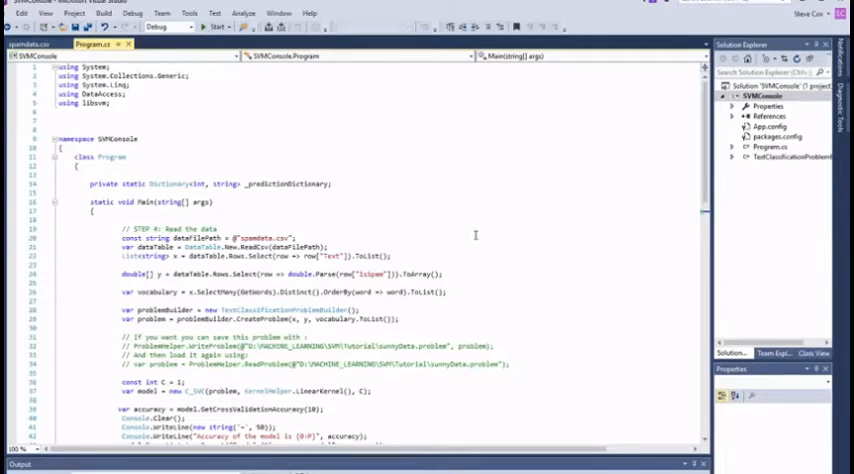
pyautogui.moveTo(516, 214)
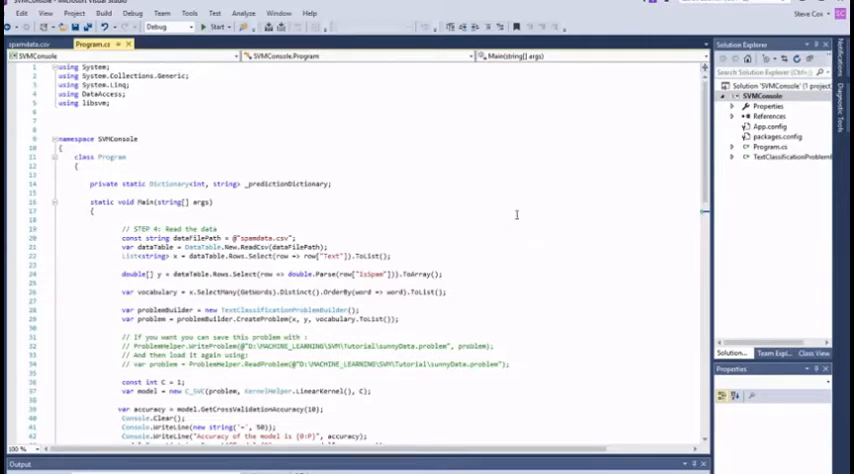
pyautogui.moveTo(509, 226)
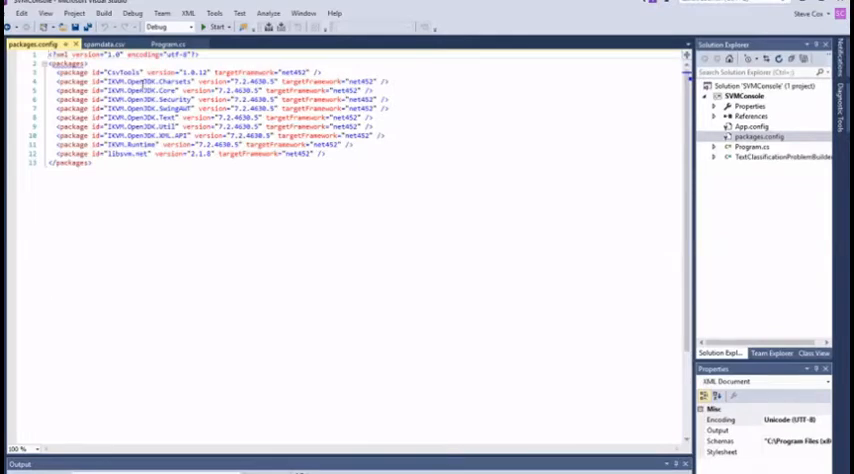
pyautogui.moveTo(389, 250)
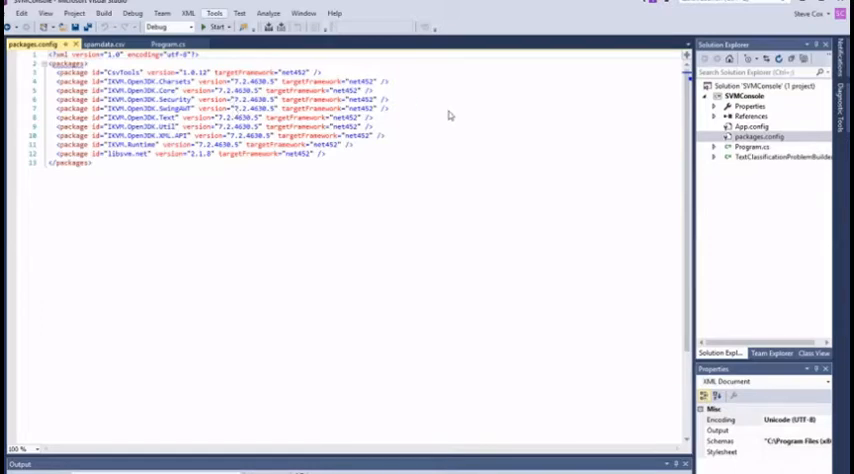
pyautogui.moveTo(558, 114)
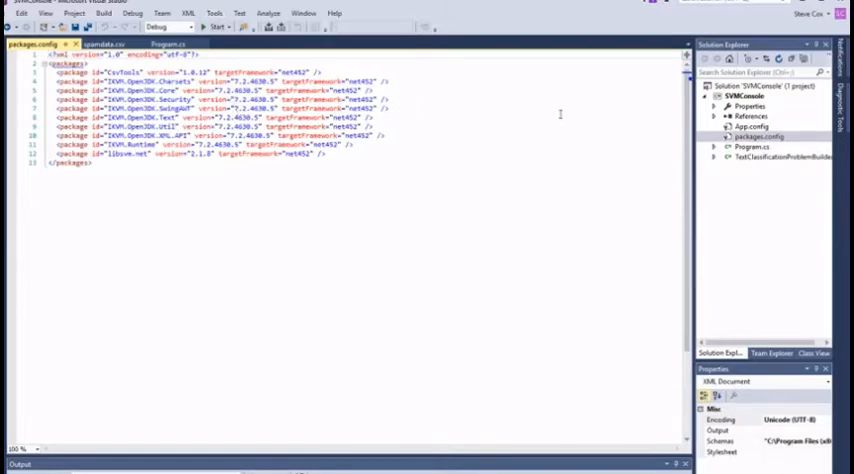
pyautogui.moveTo(468, 172)
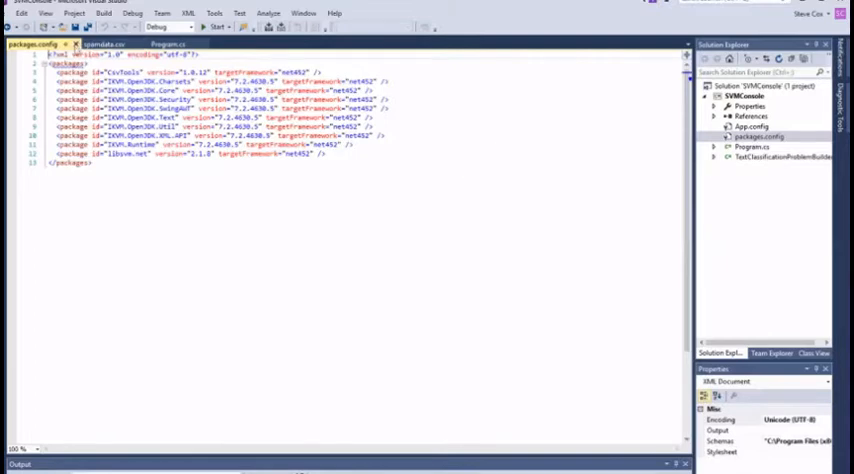
# Close packages.config and scroll Program.cs to the linear C_SVC model and prediction loop.
pyautogui.click(170, 46)
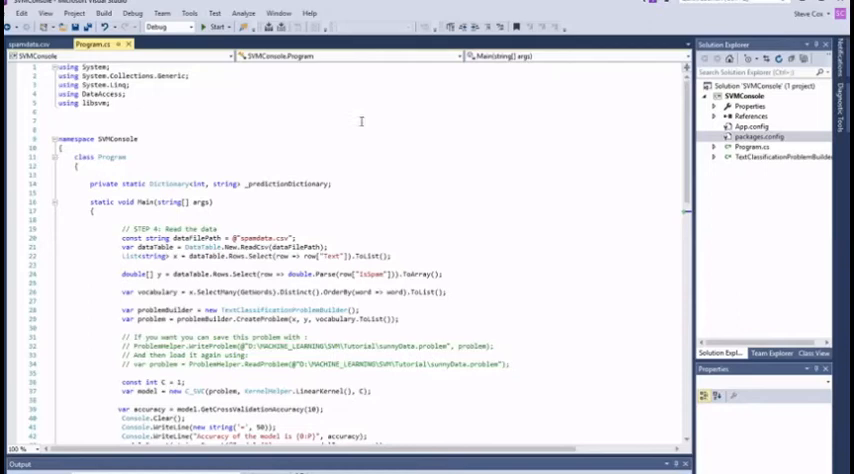
pyautogui.scroll(-3)
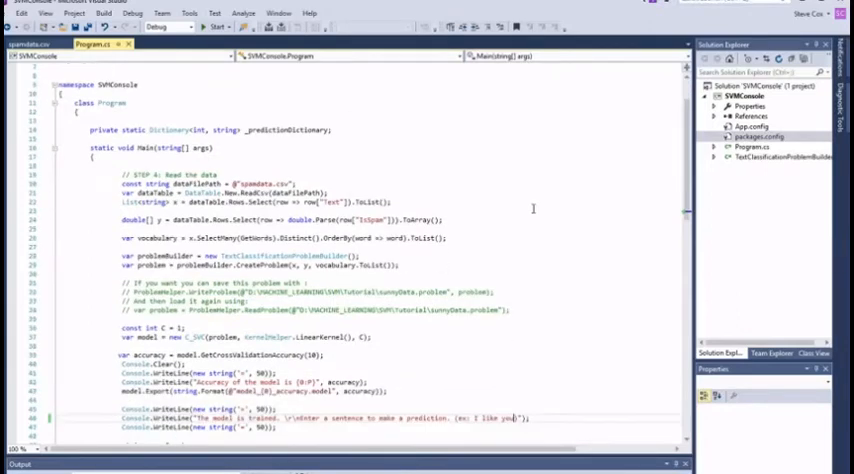
pyautogui.moveTo(550, 247)
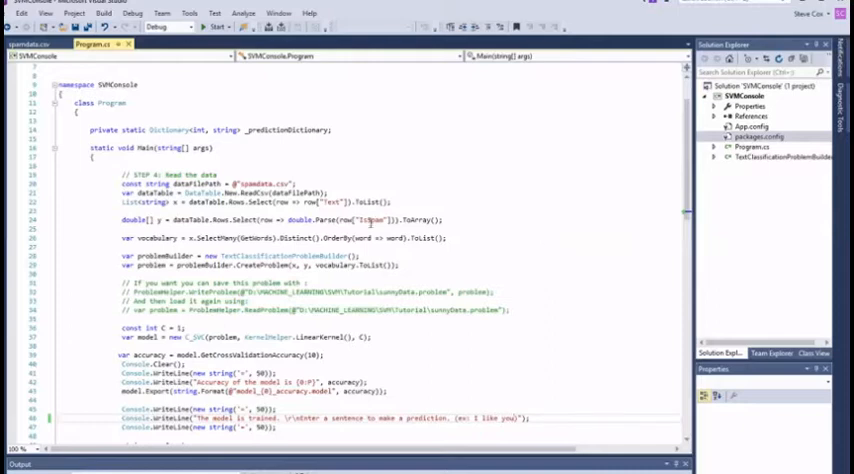
pyautogui.moveTo(553, 247)
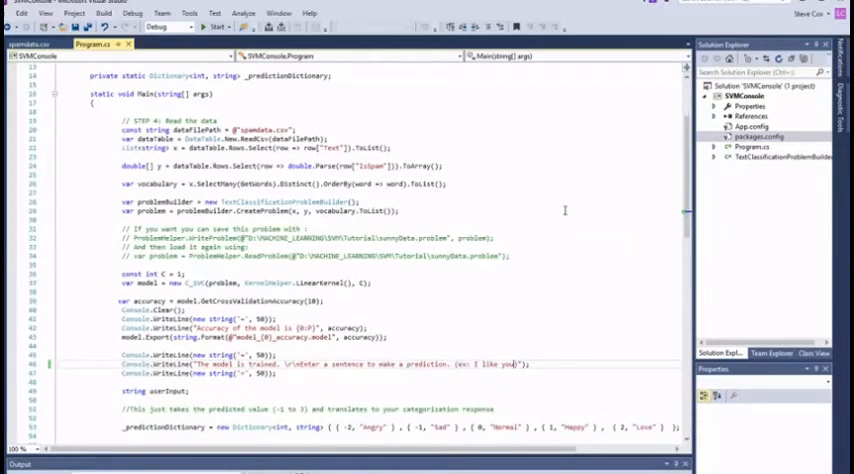
pyautogui.moveTo(582, 211)
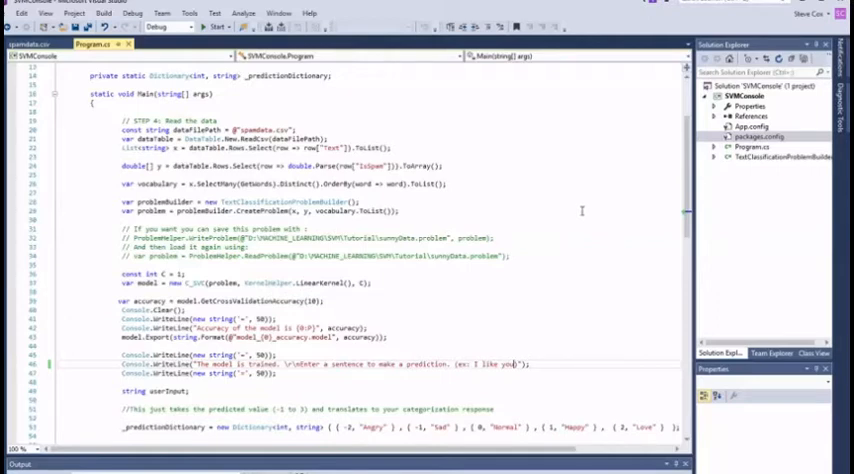
pyautogui.moveTo(589, 219)
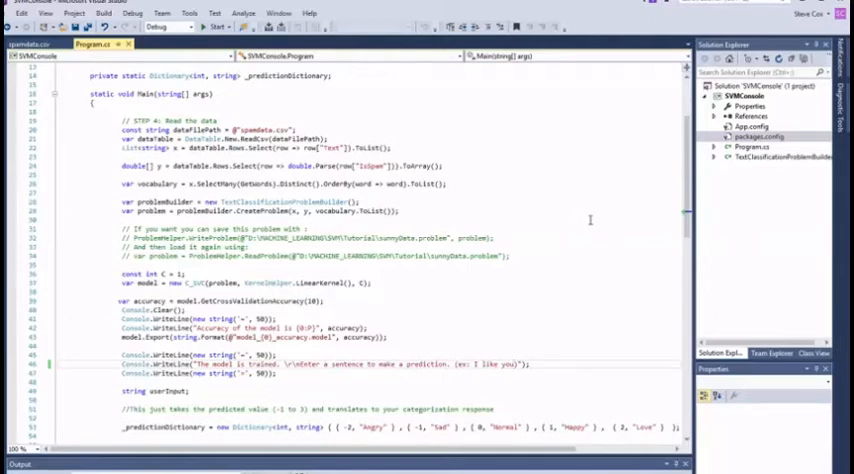
pyautogui.moveTo(565, 222)
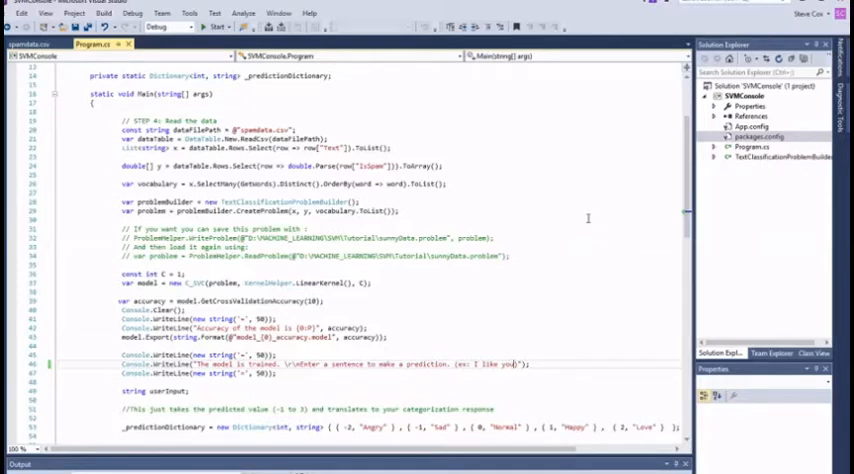
pyautogui.moveTo(557, 198)
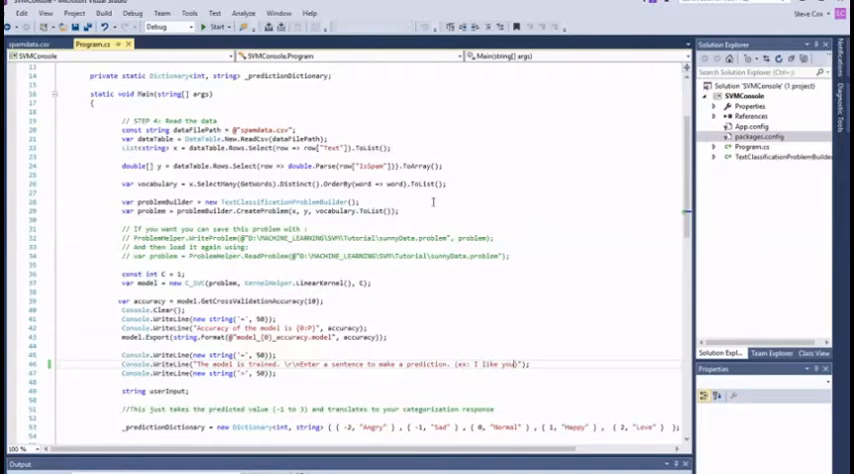
pyautogui.moveTo(563, 202)
pyautogui.write(')')
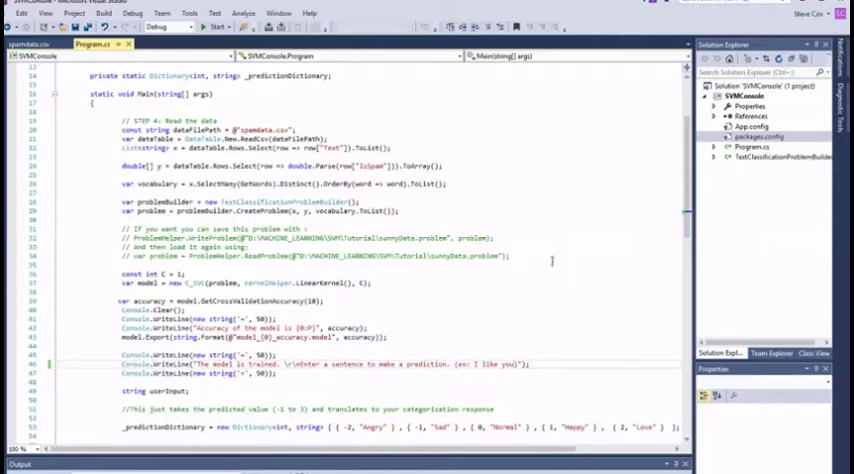
pyautogui.moveTo(189, 283)
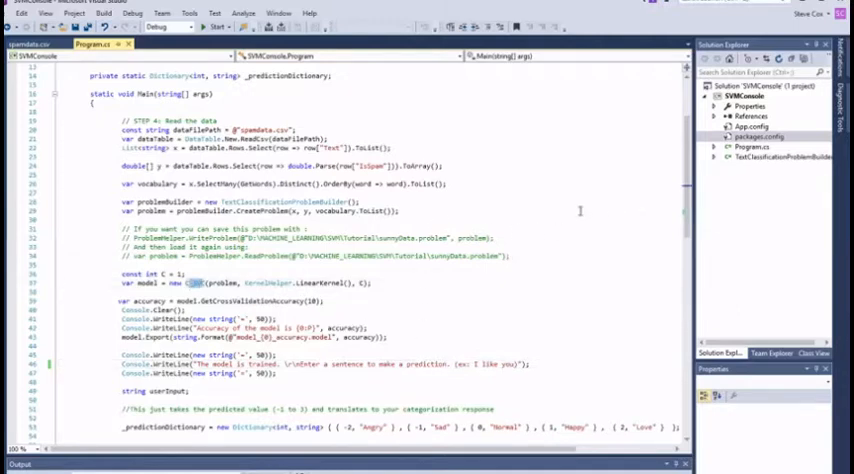
pyautogui.scroll(-3)
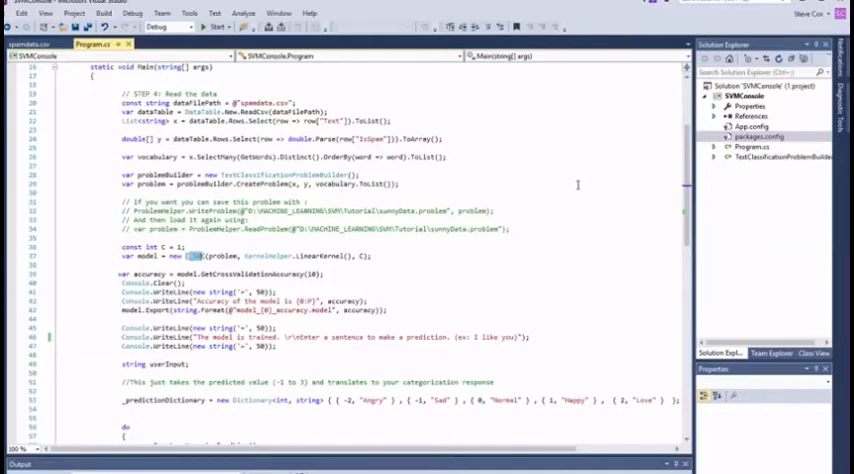
pyautogui.moveTo(559, 222)
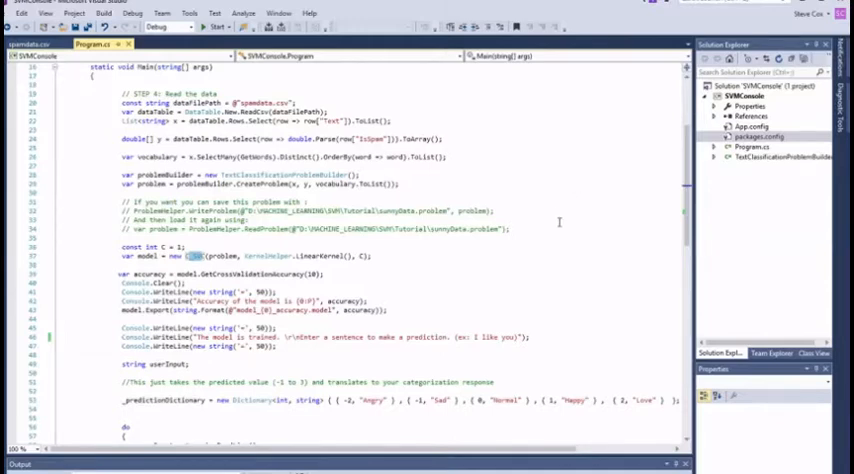
pyautogui.scroll(-3)
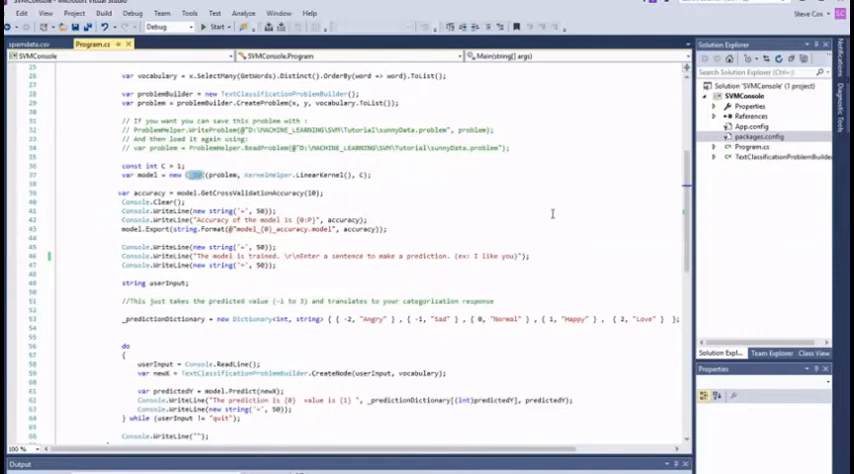
# Switch to the spamdata.csv tab to view sentences with sentiment labels -2 to 2.
pyautogui.click(45, 46)
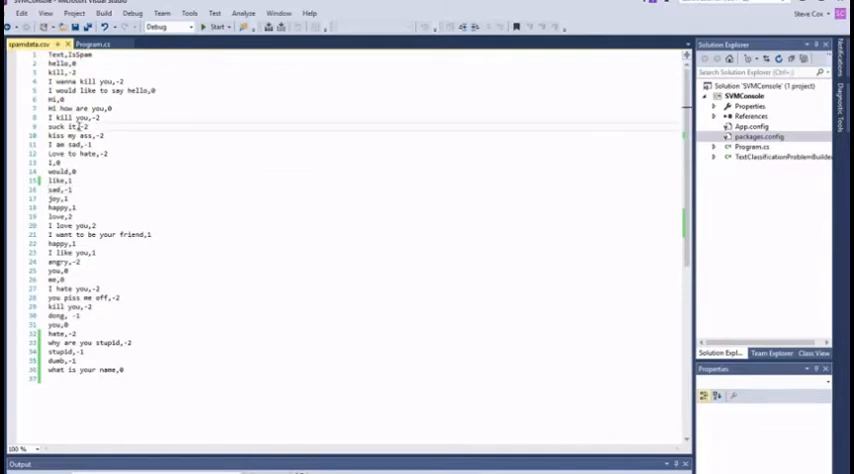
pyautogui.moveTo(365, 290)
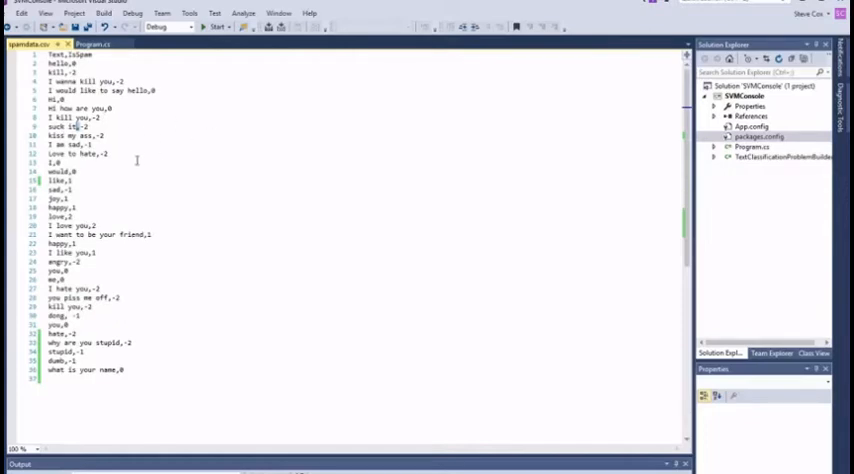
pyautogui.click(97, 45)
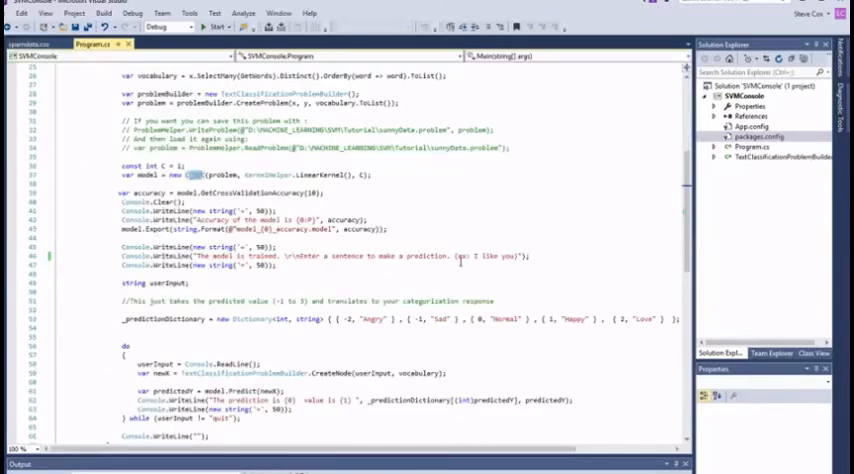
pyautogui.moveTo(590, 234)
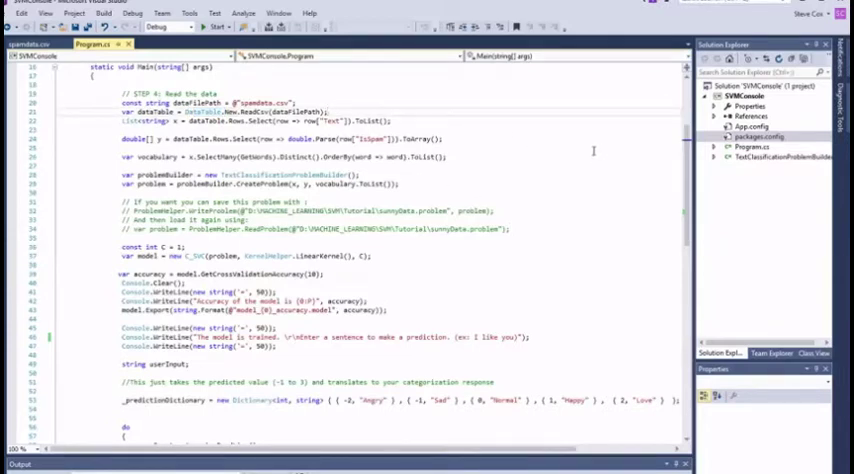
pyautogui.moveTo(460, 99)
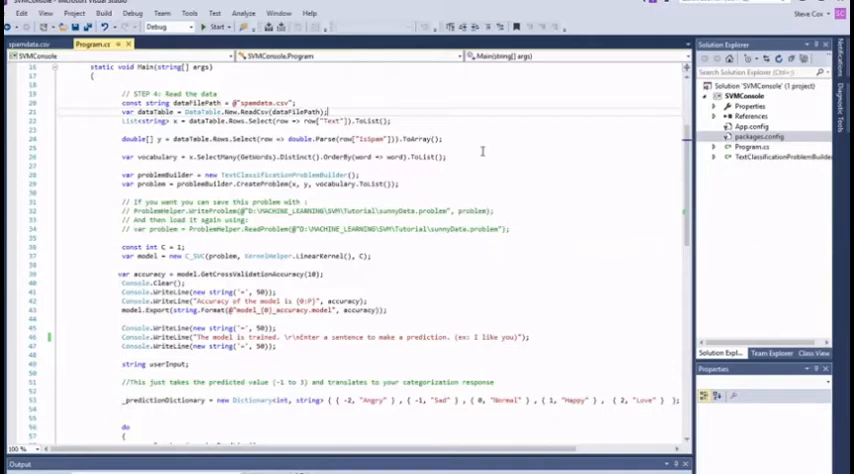
pyautogui.moveTo(504, 145)
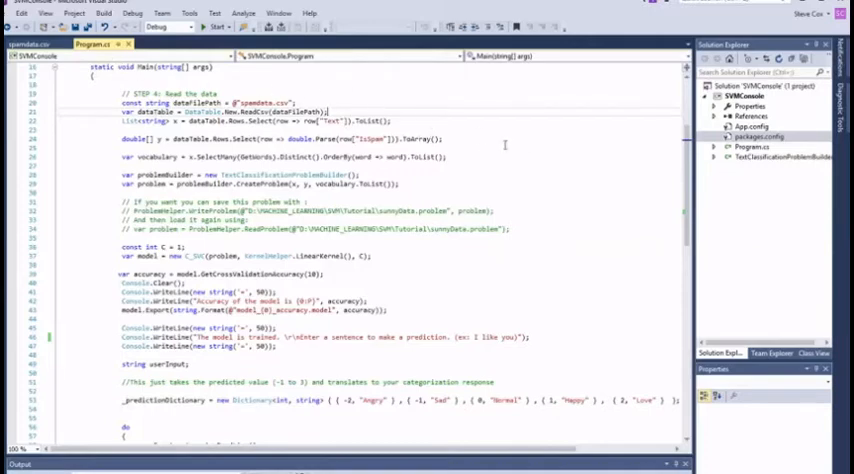
pyautogui.click(30, 47)
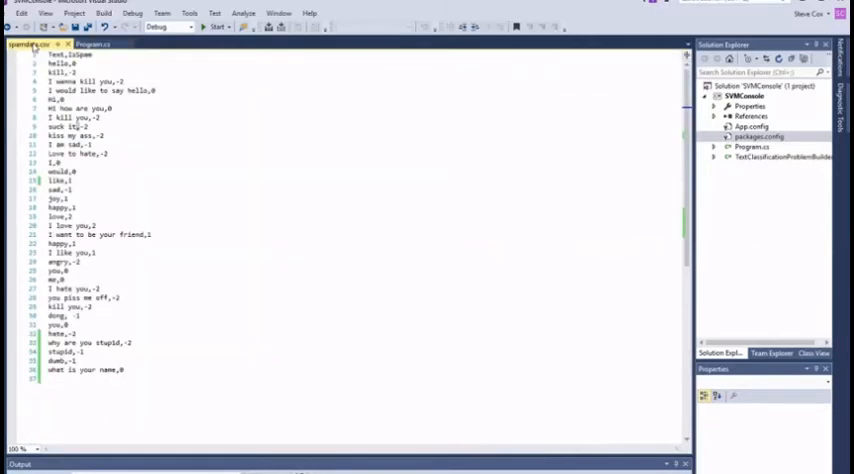
pyautogui.click(97, 44)
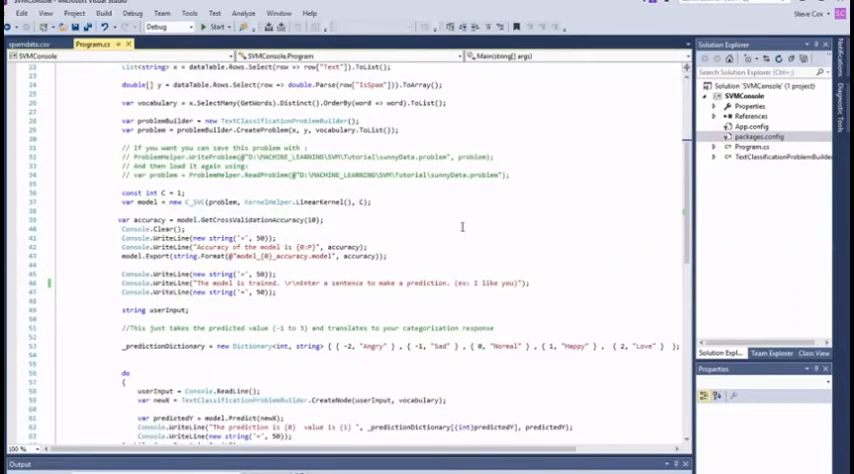
pyautogui.moveTo(585, 200)
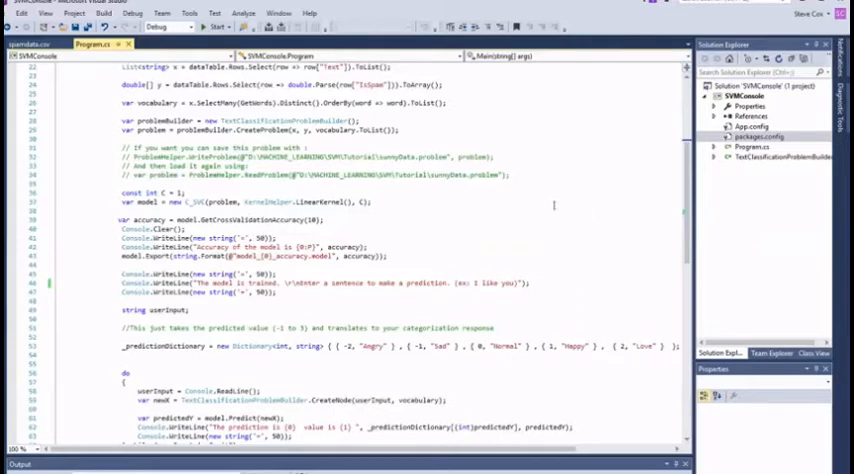
pyautogui.scroll(-3)
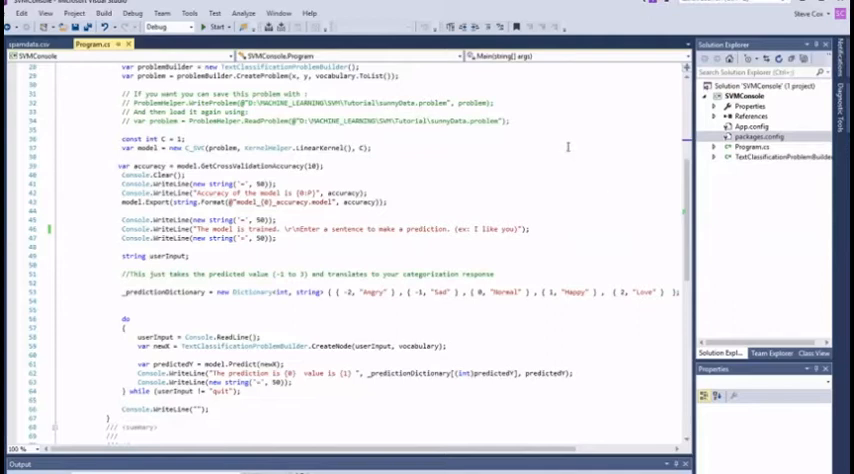
pyautogui.scroll(-3)
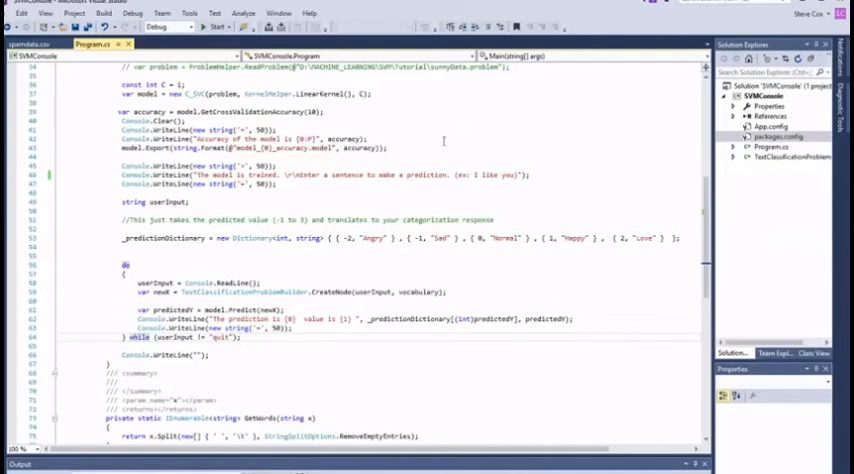
pyautogui.moveTo(589, 167)
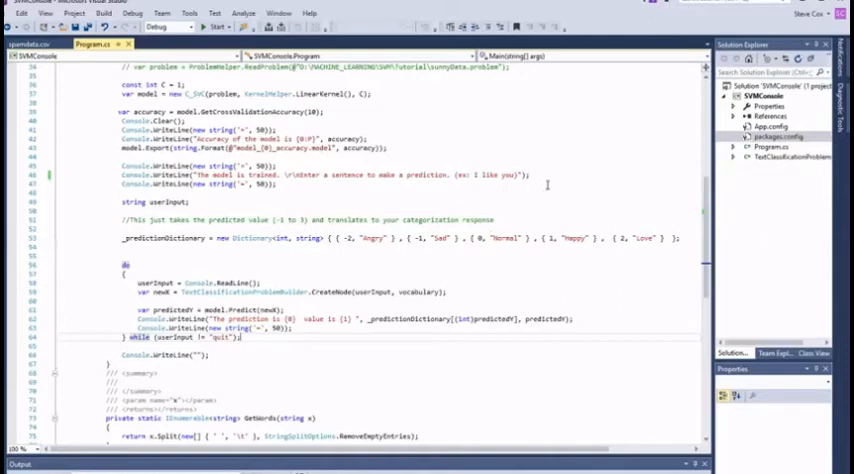
pyautogui.moveTo(534, 195)
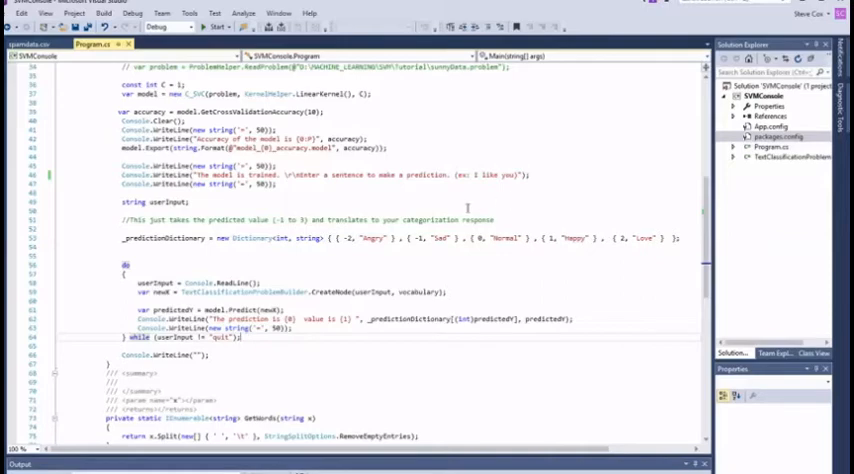
pyautogui.click(38, 46)
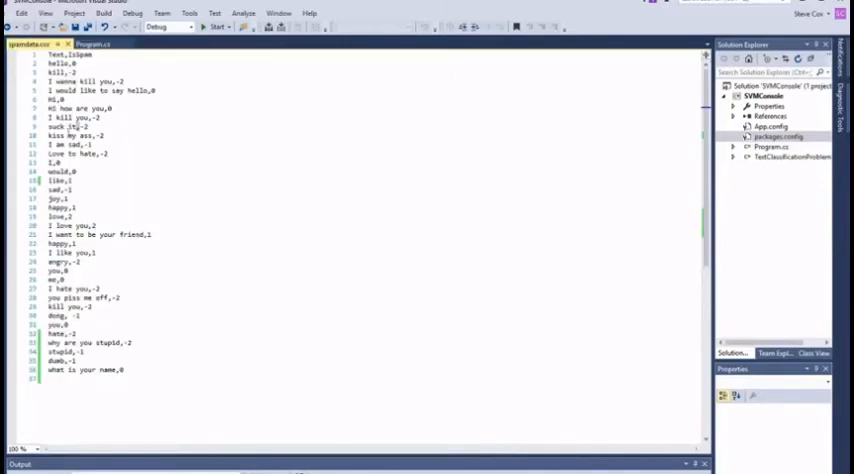
pyautogui.click(97, 44)
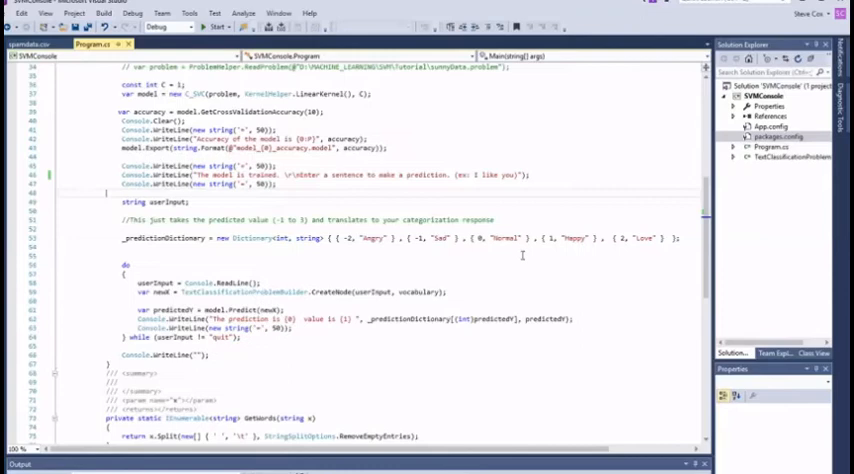
pyautogui.moveTo(559, 291)
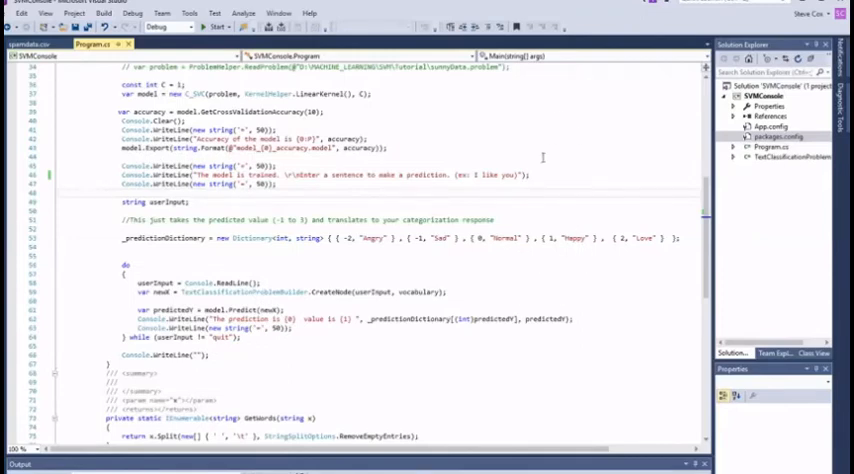
# Run the SVMConsole project with F5 to train and report model accuracy.
pyautogui.press('F5')
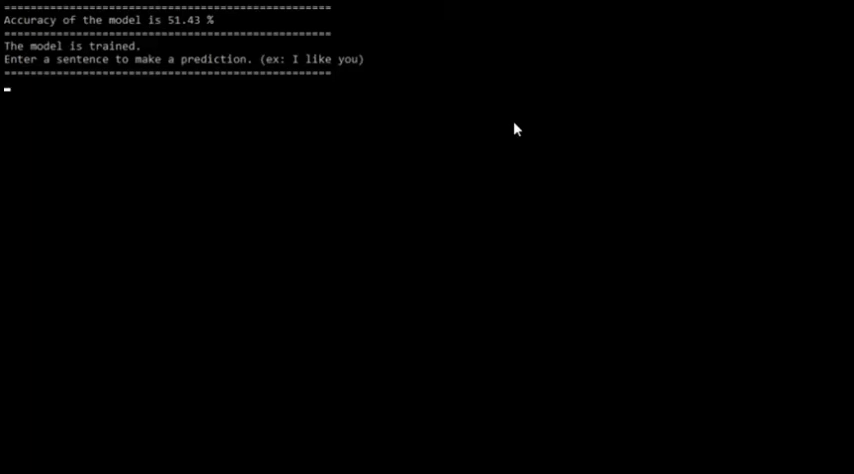
# Get predictions for 'I like you' (Happy), '1', 'bread' and 'love you' (Love).
pyautogui.write('I like you')
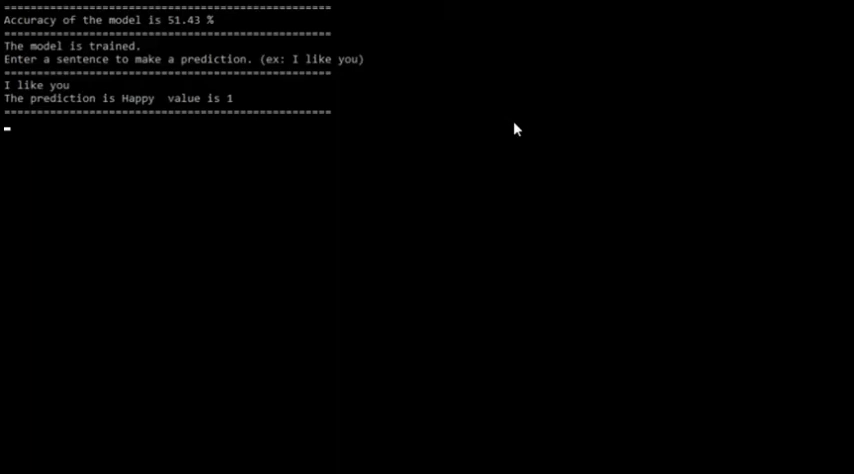
pyautogui.write('1')
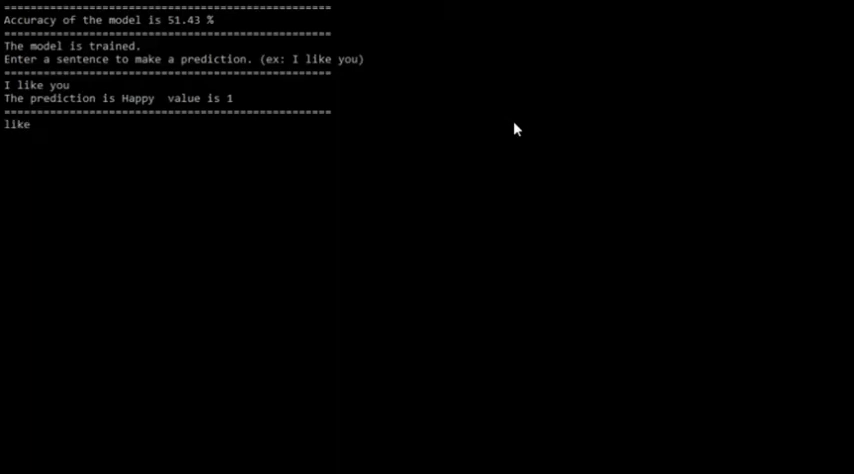
pyautogui.write('bread')
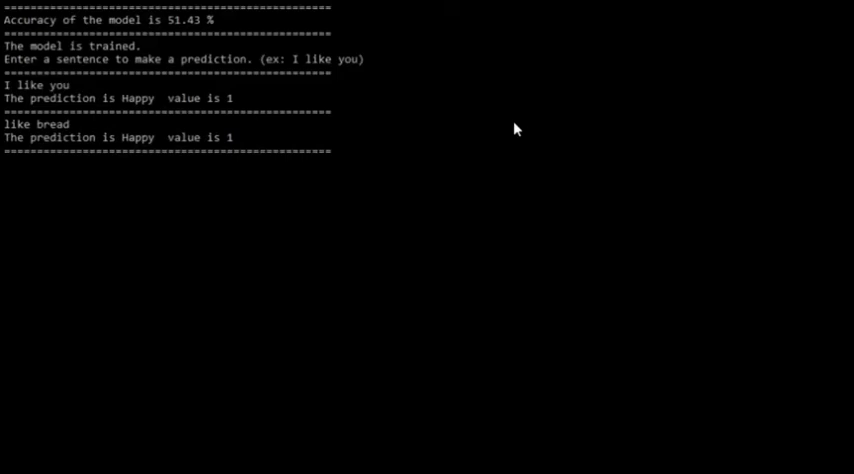
pyautogui.write('love you')
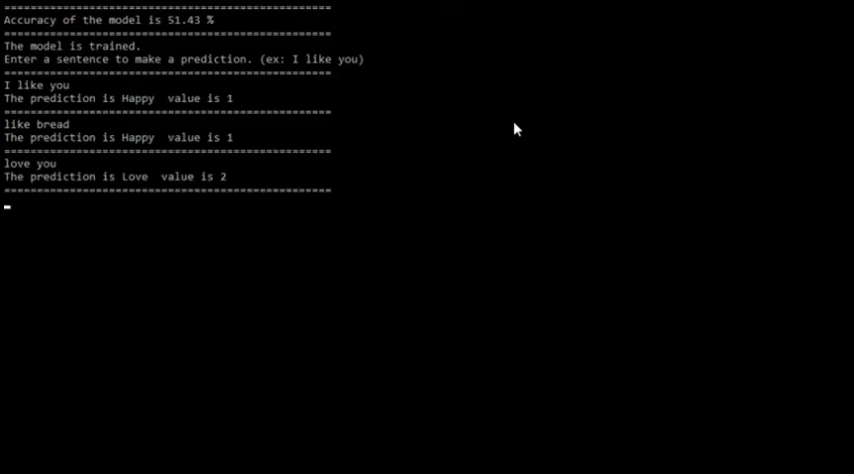
# Get predictions for 'I hate cheese' (Angry) and 'I seem sad'.
pyautogui.write('I hate')
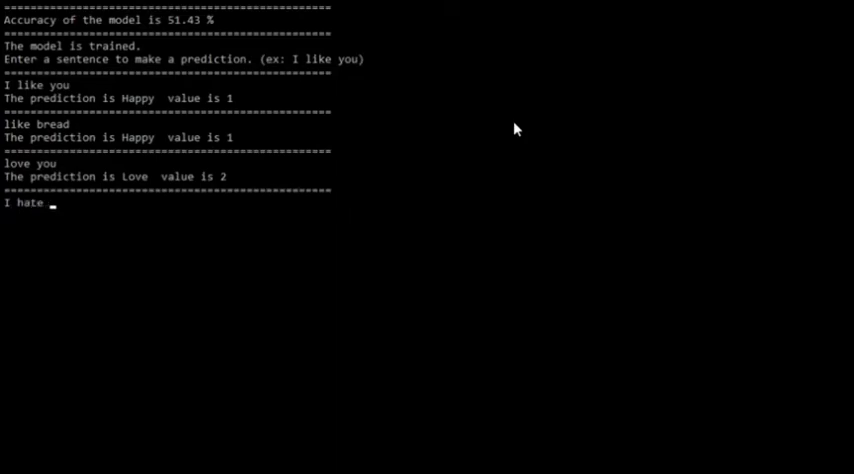
pyautogui.write('cheese')
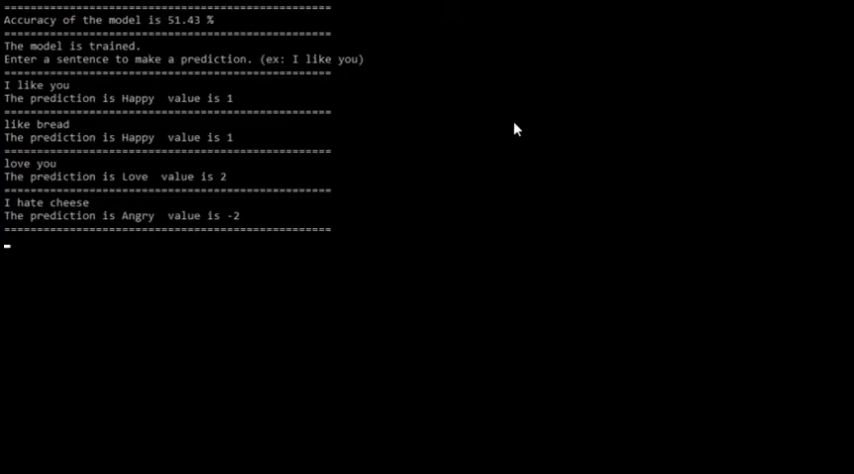
pyautogui.write('I')
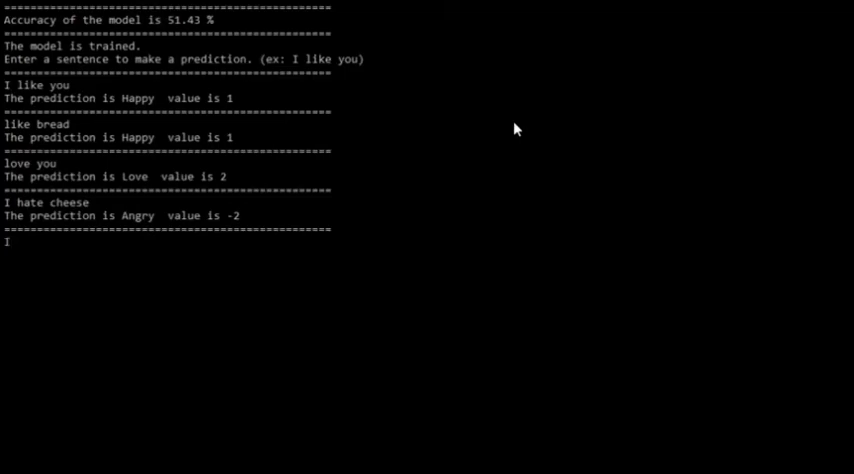
pyautogui.write('seem')
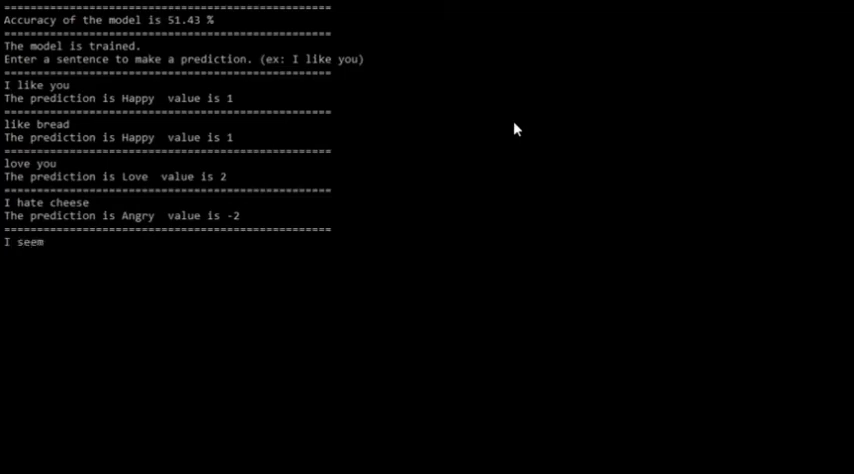
pyautogui.write('" "')
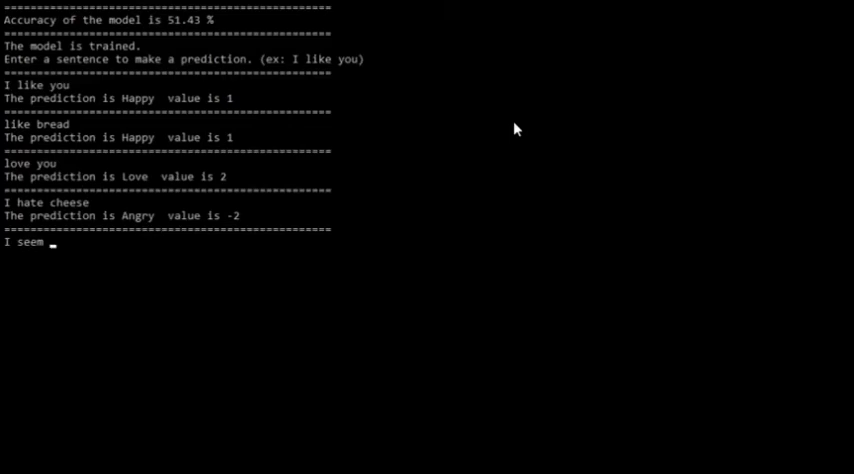
pyautogui.write('sad')
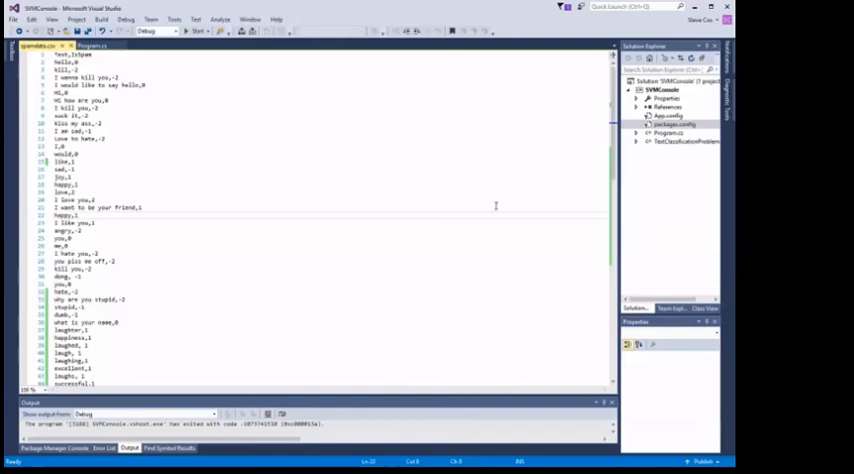
# Scroll through the new positive spamdata.csv rows below line 36, from laughter to kiss me.
pyautogui.scroll(-3)
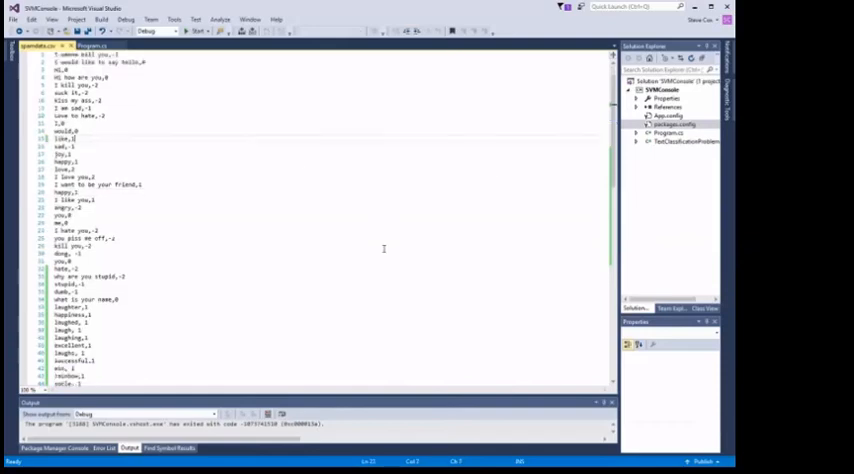
pyautogui.scroll(-3)
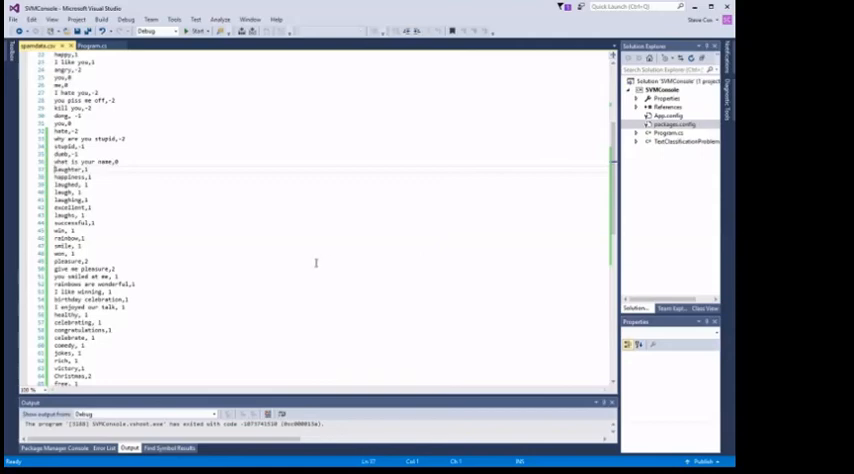
pyautogui.moveTo(291, 247)
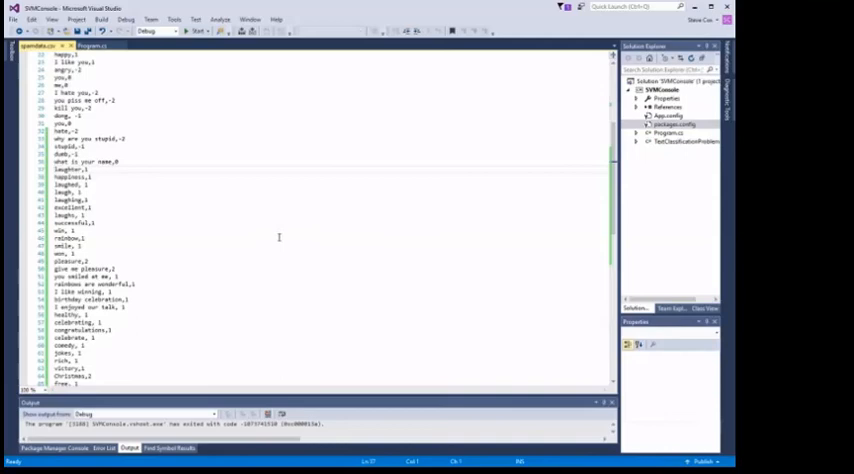
pyautogui.moveTo(258, 238)
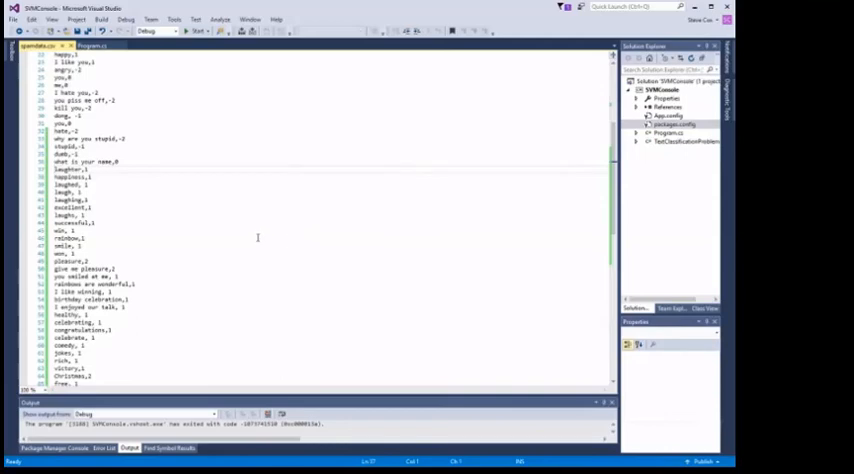
pyautogui.moveTo(202, 252)
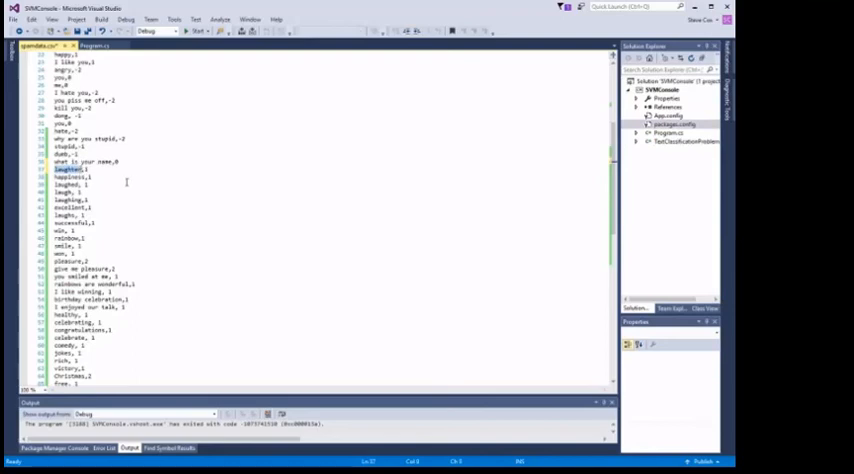
pyautogui.moveTo(285, 196)
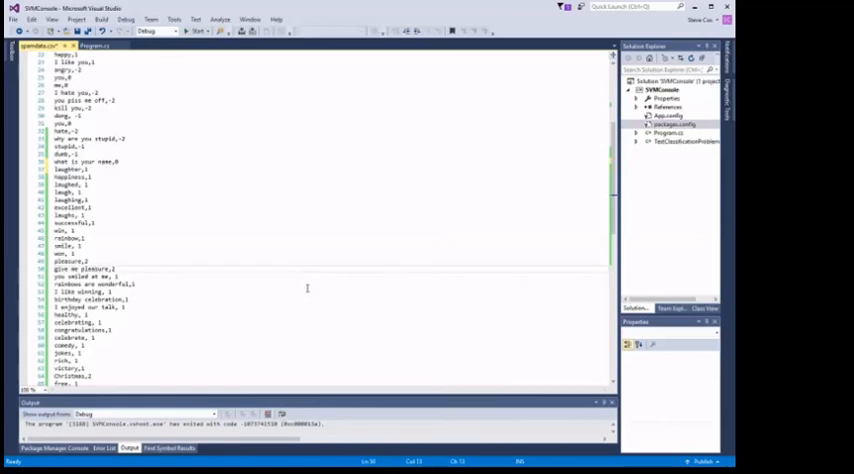
pyautogui.scroll(-3)
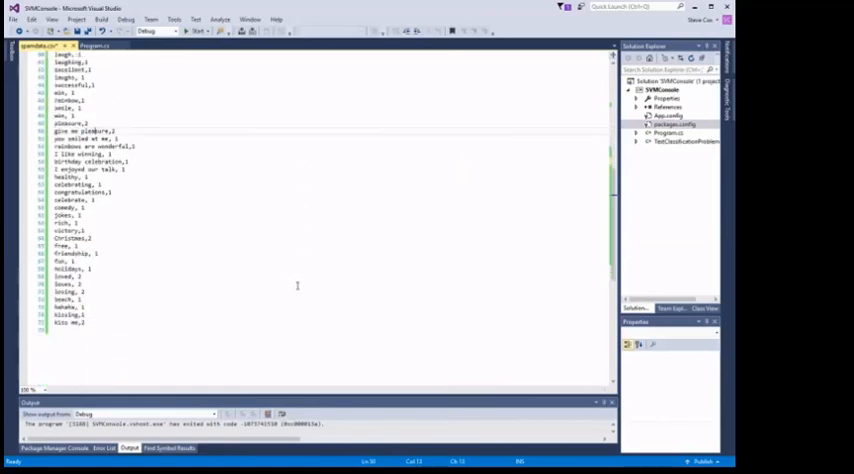
pyautogui.scroll(3)
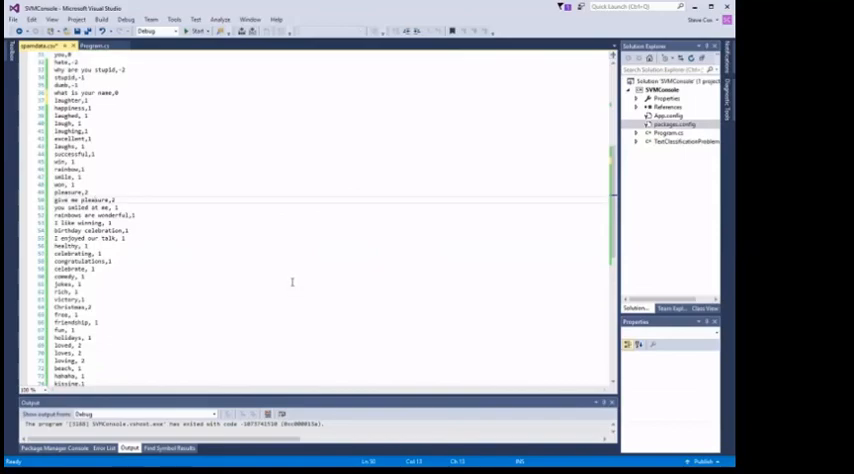